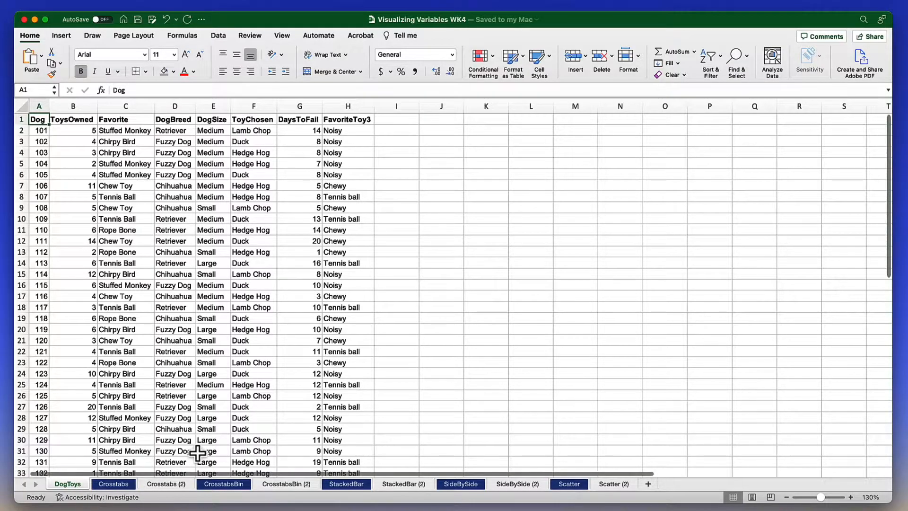
Review the StackedBar (2) example and its pivot fields, then return to the StackedBar data sheet.
{"action": "left_click", "coordinate": [345, 483]}
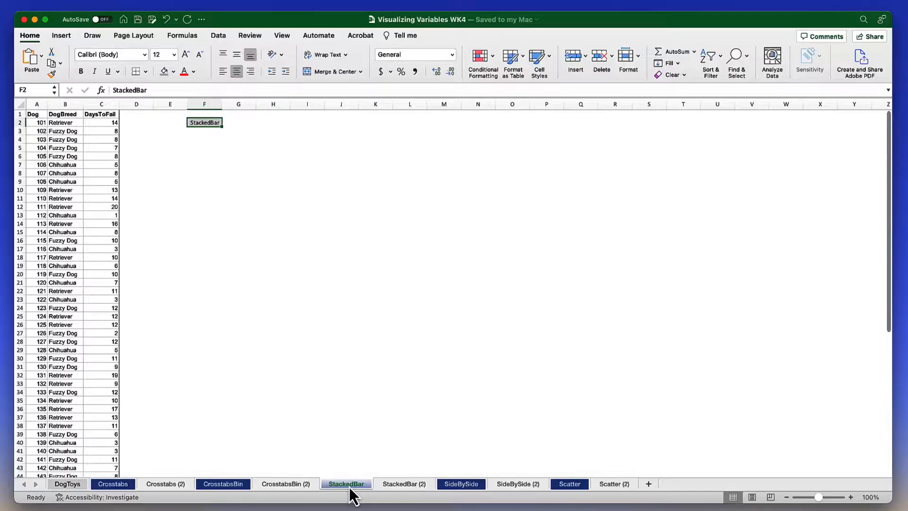
{"action": "left_click", "coordinate": [404, 483]}
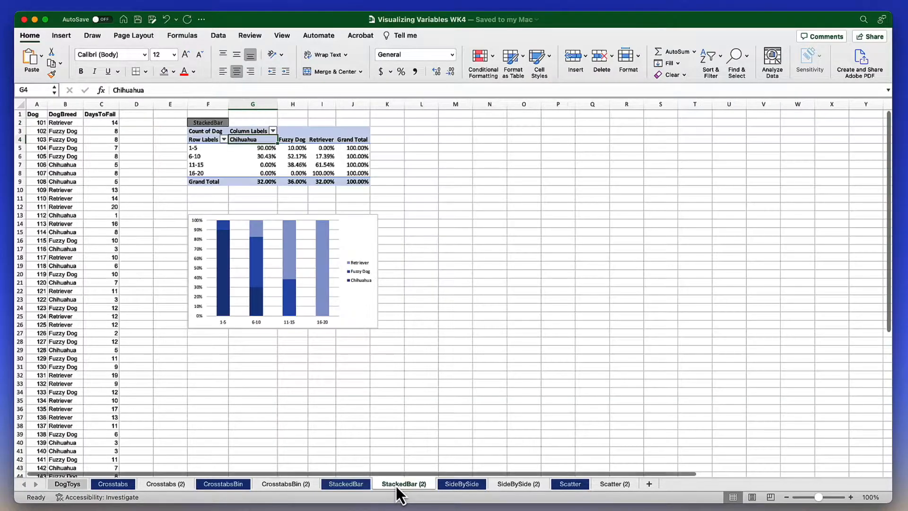
{"action": "left_click", "coordinate": [265, 164]}
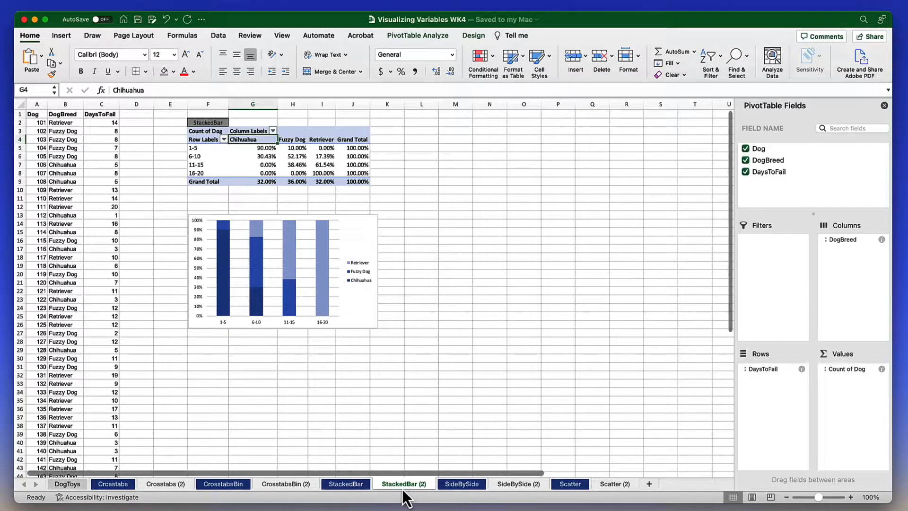
{"action": "left_click", "coordinate": [345, 486]}
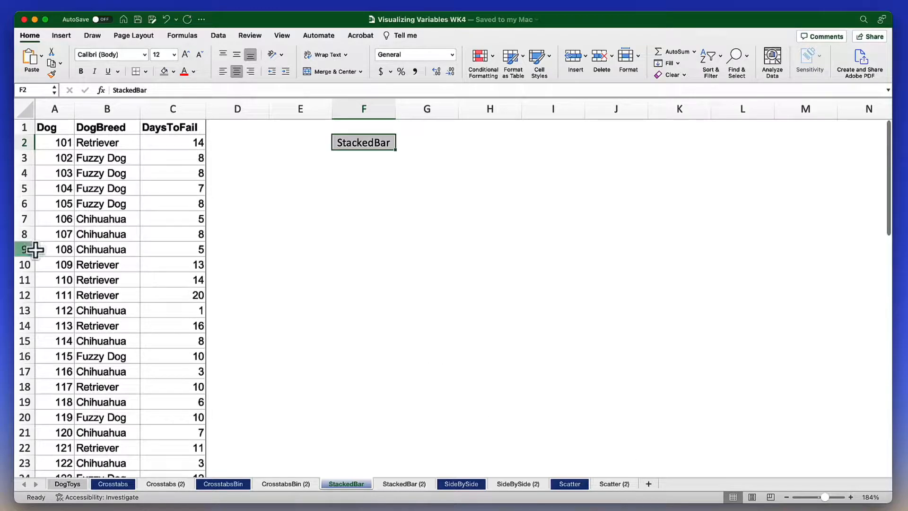
{"action": "left_click", "coordinate": [107, 219]}
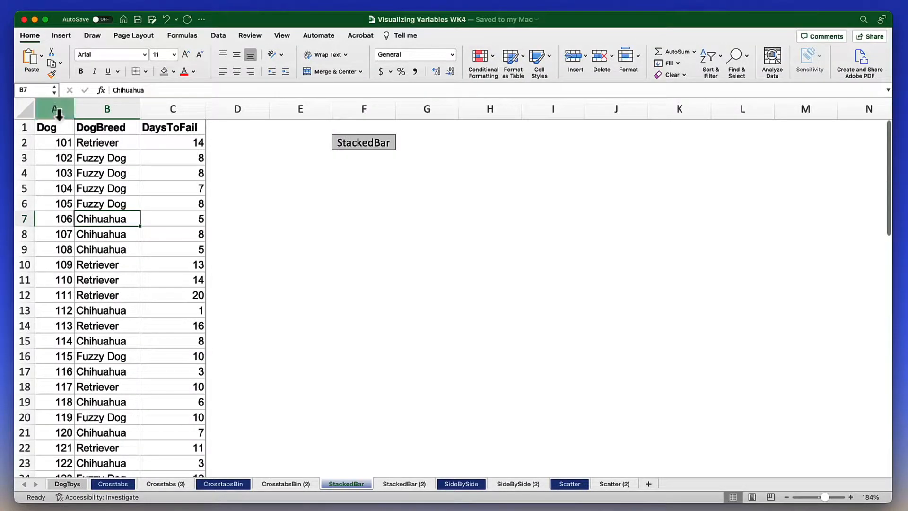
{"action": "left_click_drag", "start_coordinate": [55, 109], "coordinate": [172, 109]}
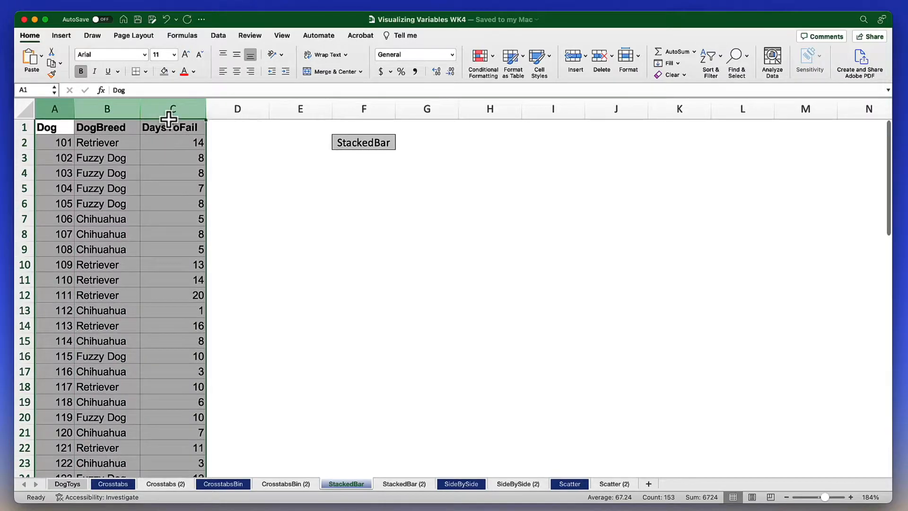
{"action": "left_click", "coordinate": [172, 127]}
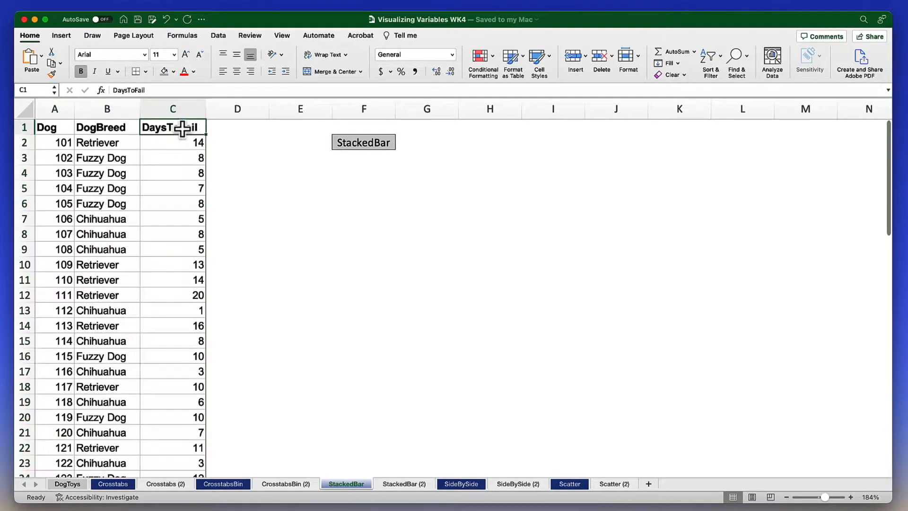
{"action": "left_click", "coordinate": [172, 218]}
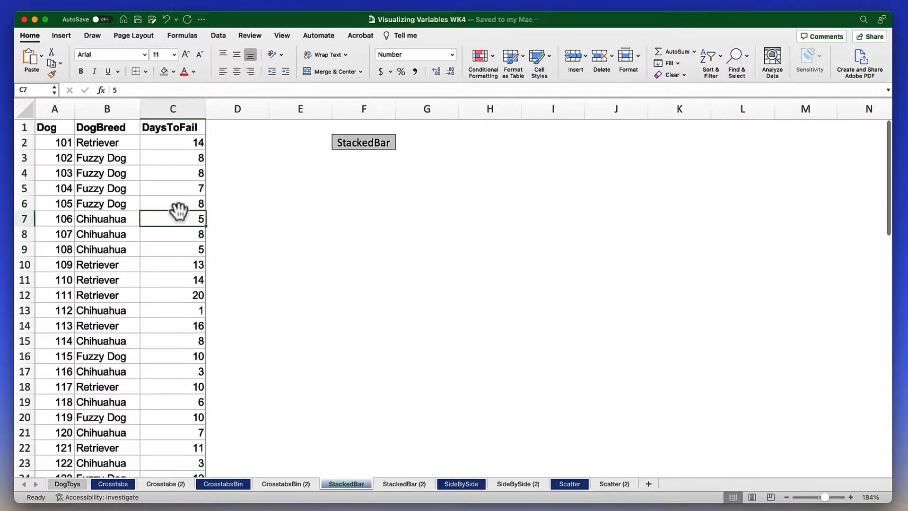
{"action": "left_click", "coordinate": [55, 295]}
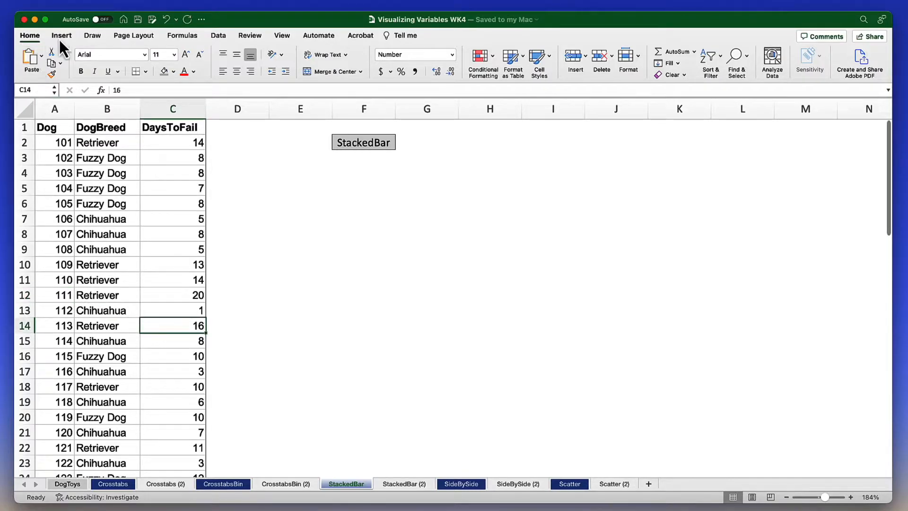
Insert a pivot table from the dog data on the existing worksheet at cell F3.
{"action": "left_click", "coordinate": [61, 35]}
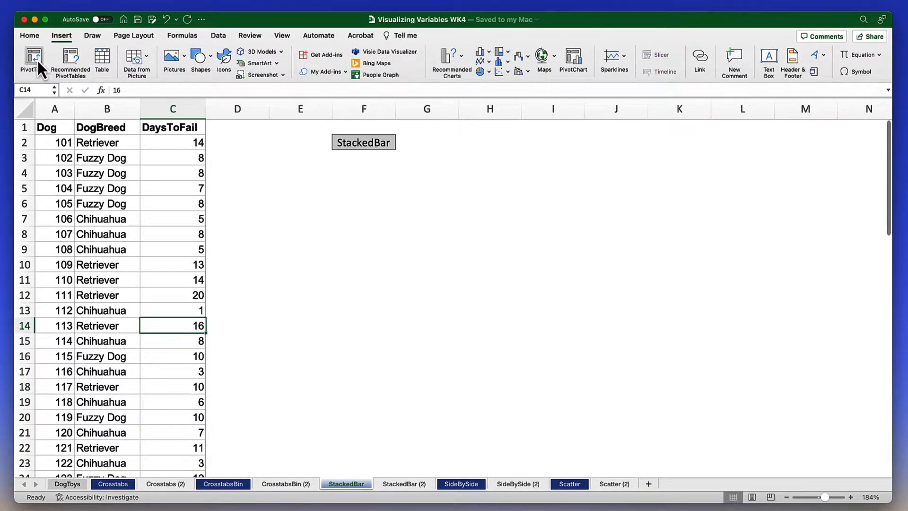
{"action": "left_click", "coordinate": [30, 61]}
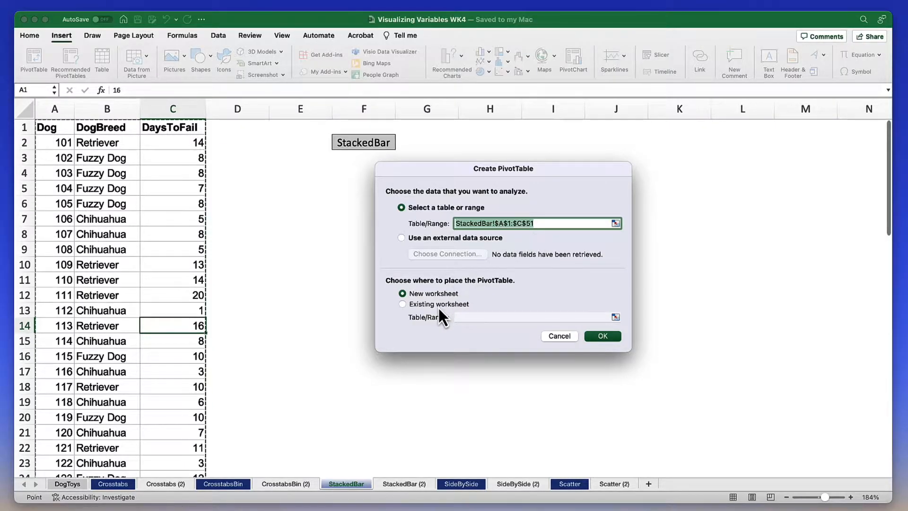
{"action": "mouse_move", "coordinate": [452, 306]}
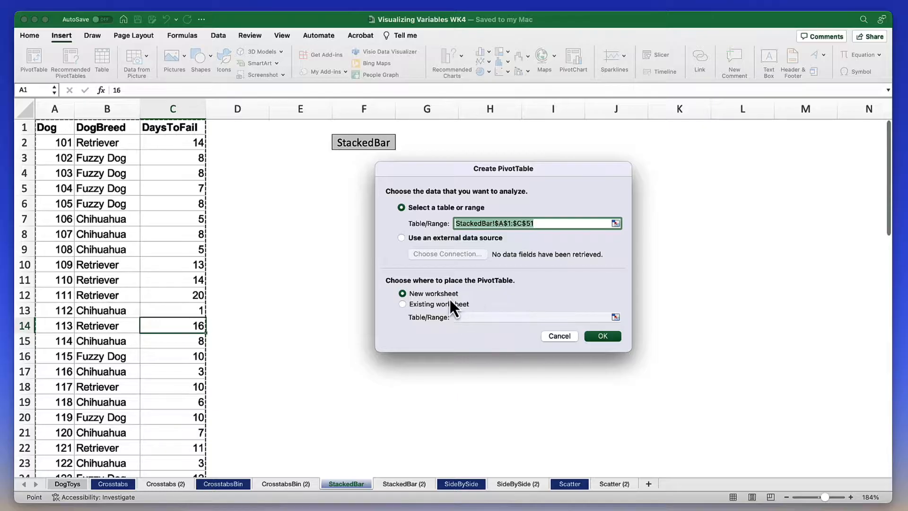
{"action": "left_click", "coordinate": [402, 304]}
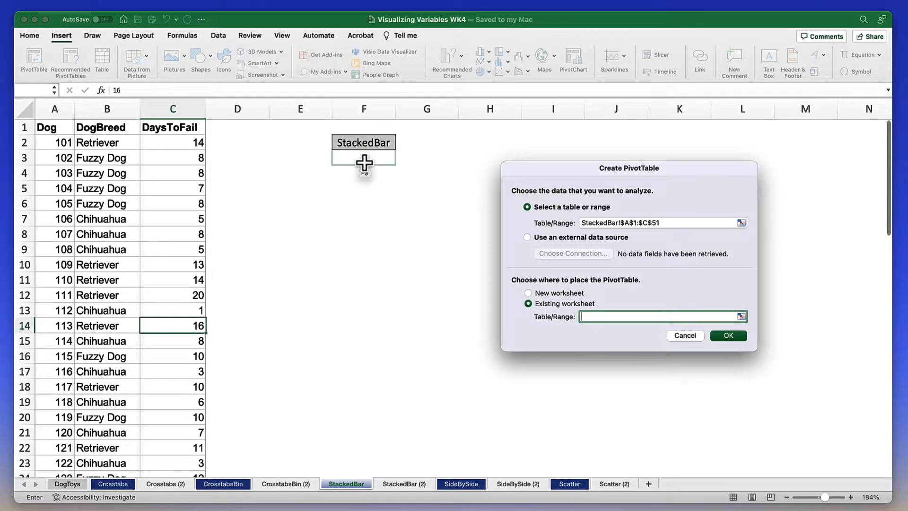
{"action": "left_click", "coordinate": [363, 156]}
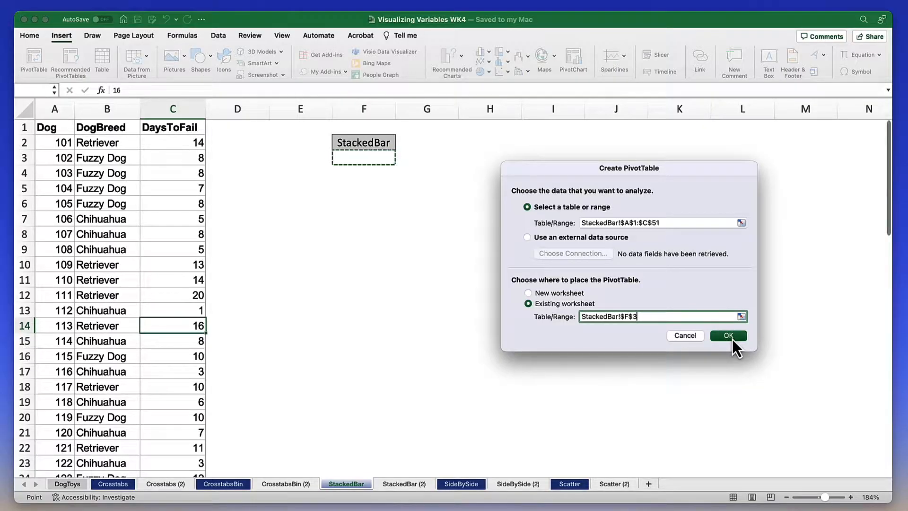
{"action": "left_click", "coordinate": [728, 335]}
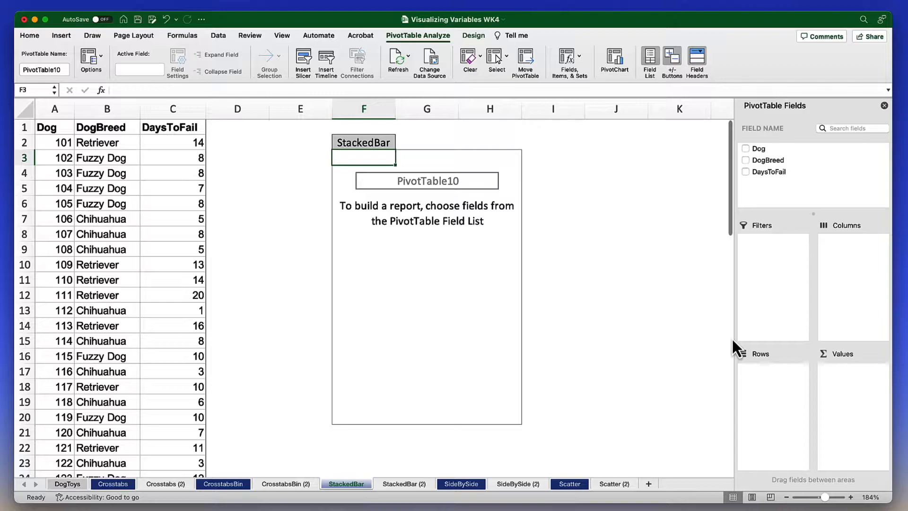
{"action": "mouse_move", "coordinate": [785, 191]}
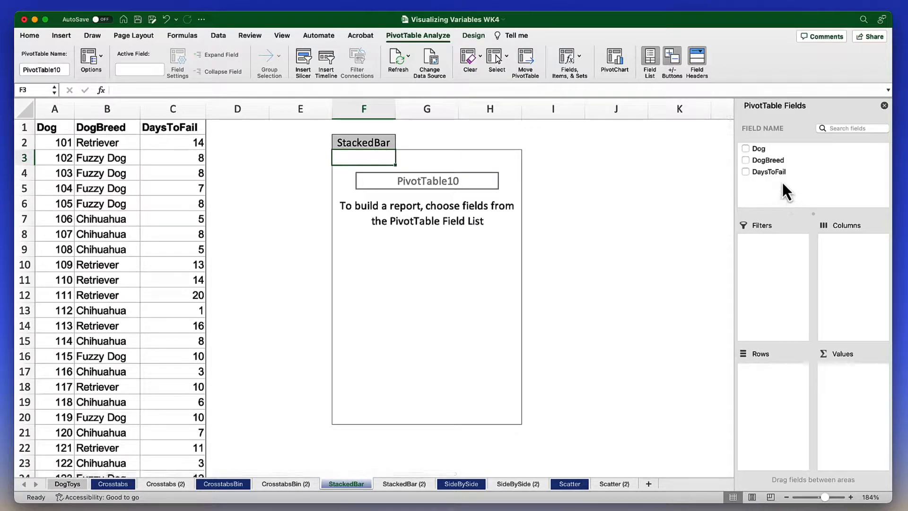
{"action": "mouse_move", "coordinate": [783, 192]}
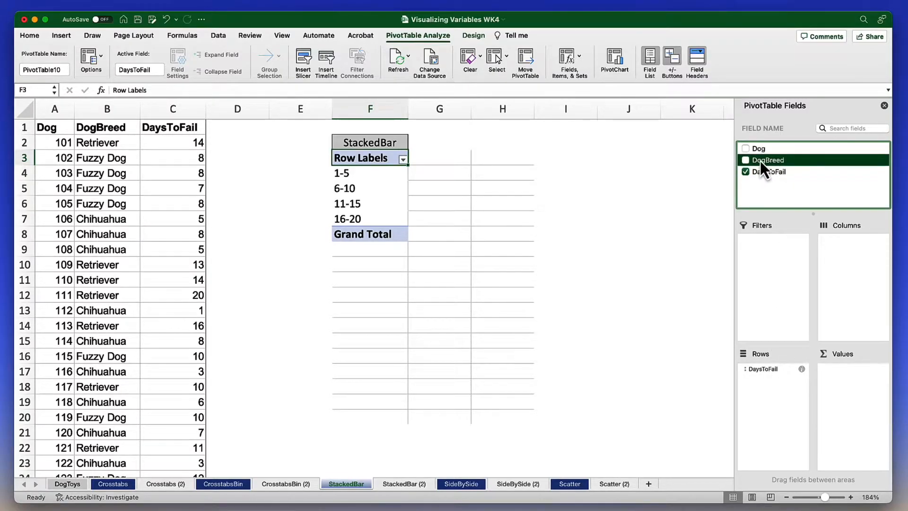
Add DogBreed as column labels and Dog as the summarised value.
{"action": "left_click", "coordinate": [746, 160]}
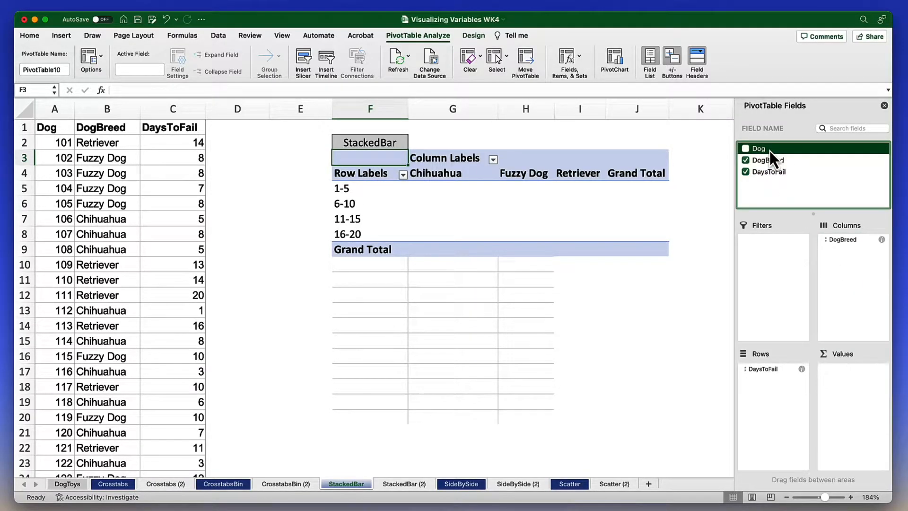
{"action": "left_click", "coordinate": [745, 148]}
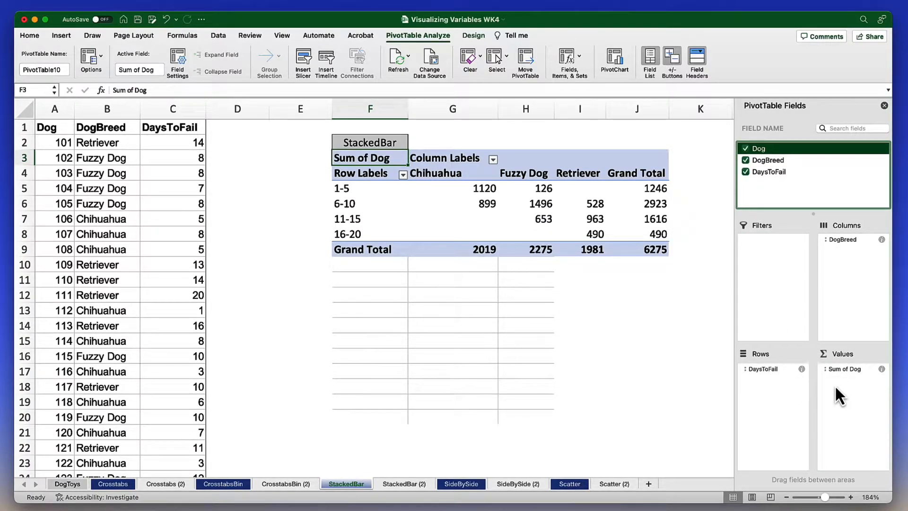
{"action": "mouse_move", "coordinate": [857, 388]}
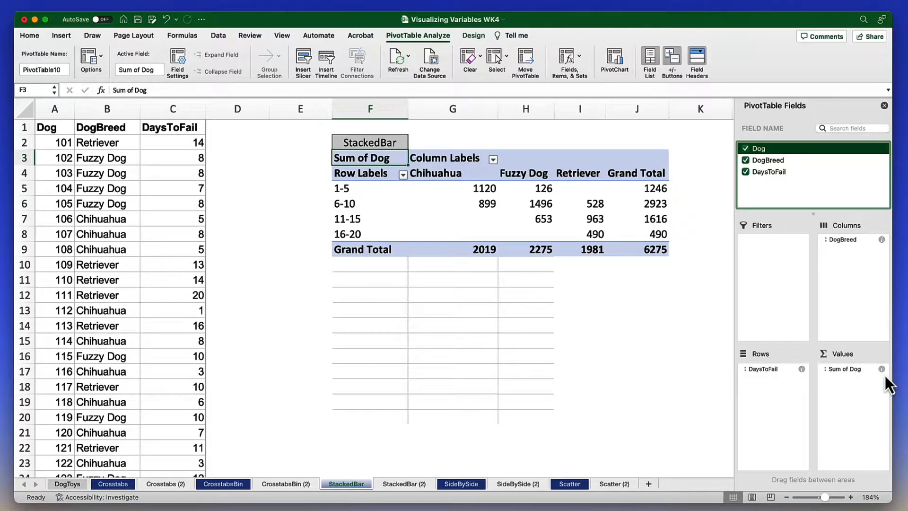
Summarise Dog by Count shown as % of Row Total in Value Field Settings.
{"action": "left_click", "coordinate": [845, 367]}
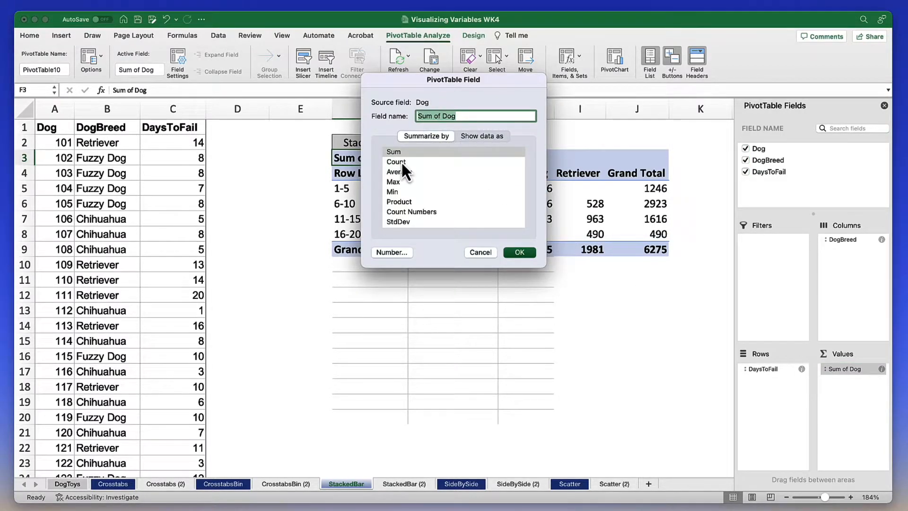
{"action": "left_click", "coordinate": [396, 162]}
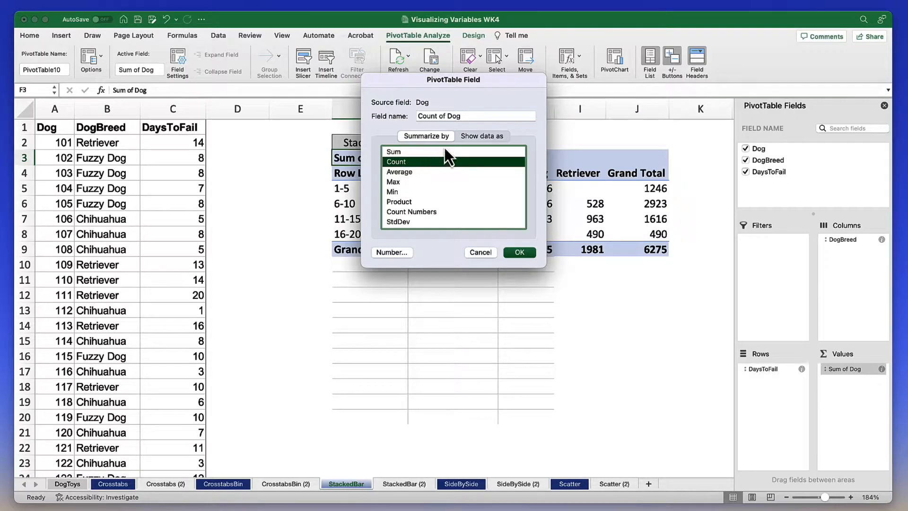
{"action": "left_click", "coordinate": [481, 135]}
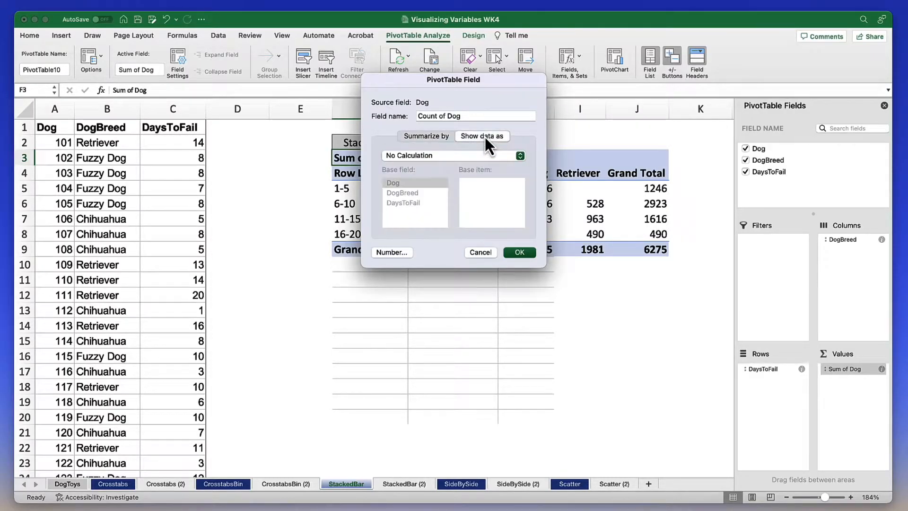
{"action": "left_click", "coordinate": [452, 155]}
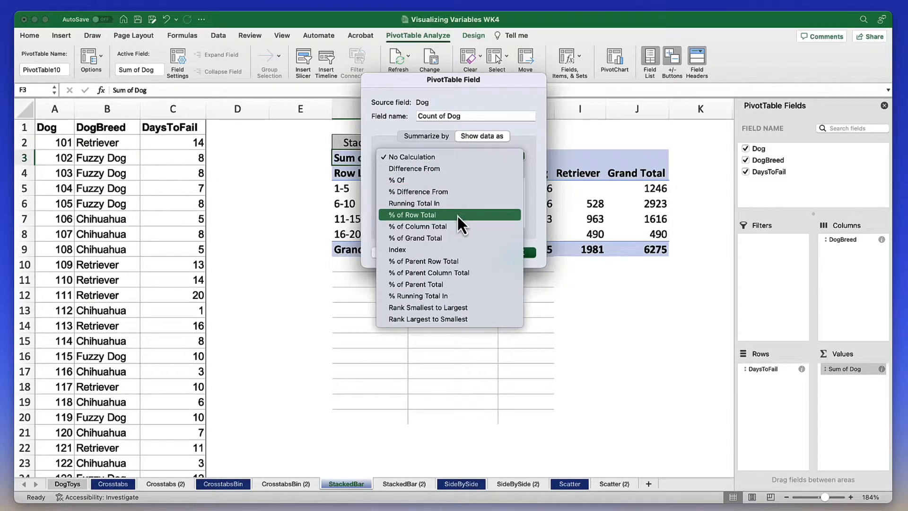
{"action": "mouse_move", "coordinate": [469, 226]}
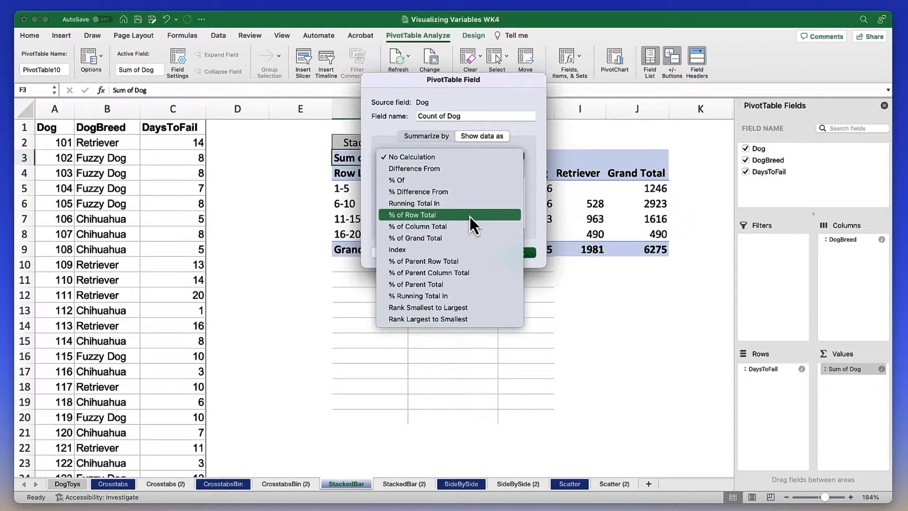
{"action": "left_click", "coordinate": [416, 214]}
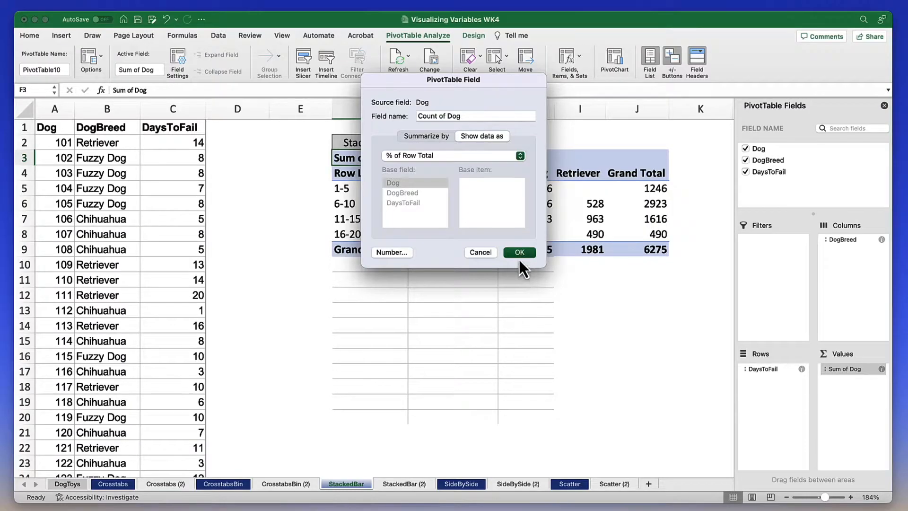
{"action": "left_click", "coordinate": [519, 251]}
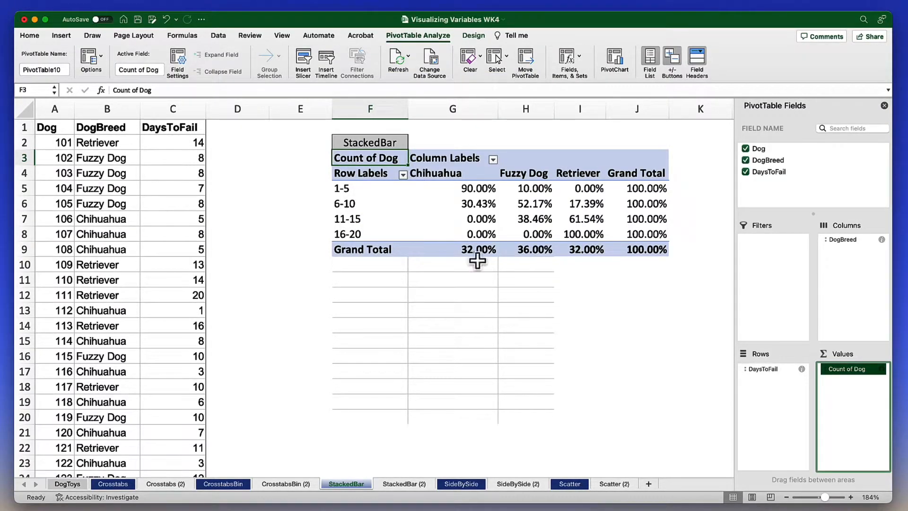
{"action": "mouse_move", "coordinate": [353, 208]}
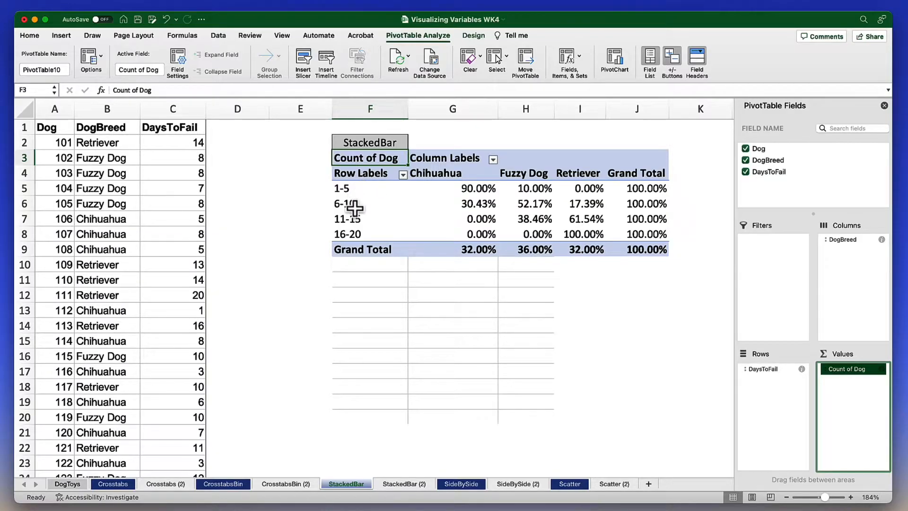
{"action": "mouse_move", "coordinate": [357, 209]}
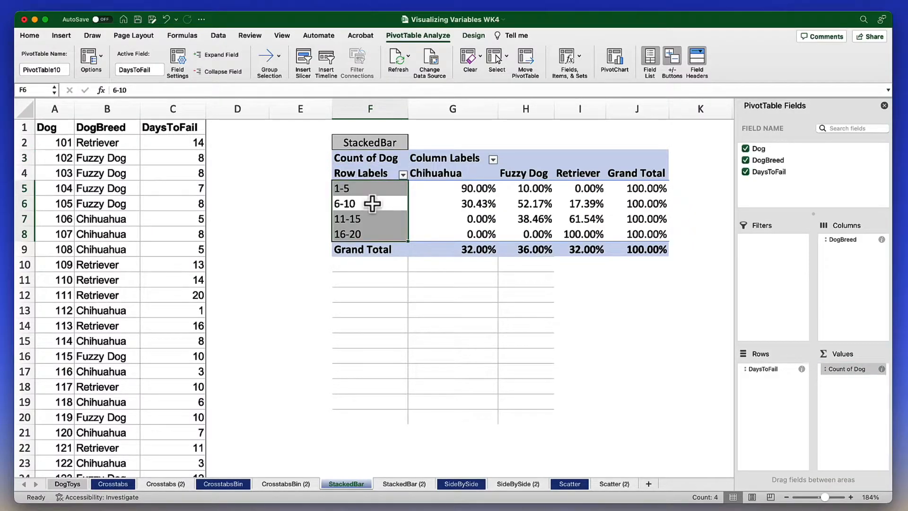
{"action": "left_click", "coordinate": [370, 203]}
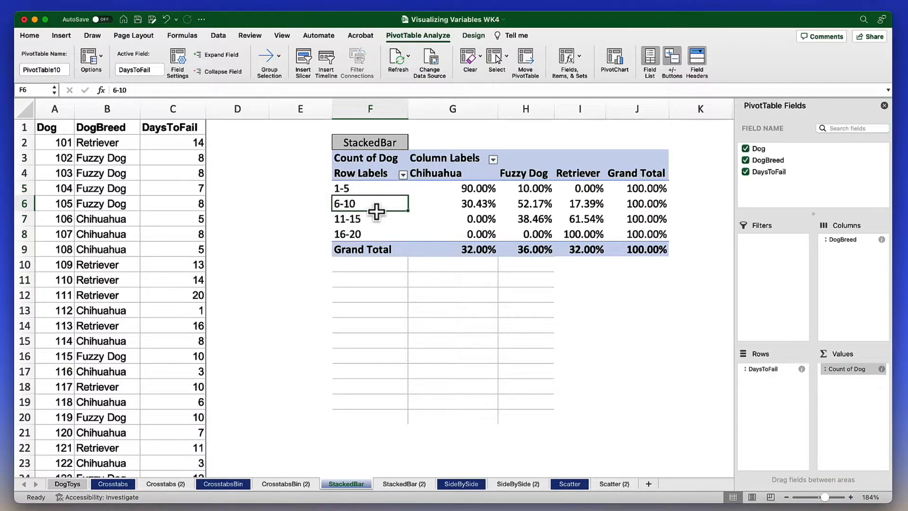
{"action": "right_click", "coordinate": [370, 203]}
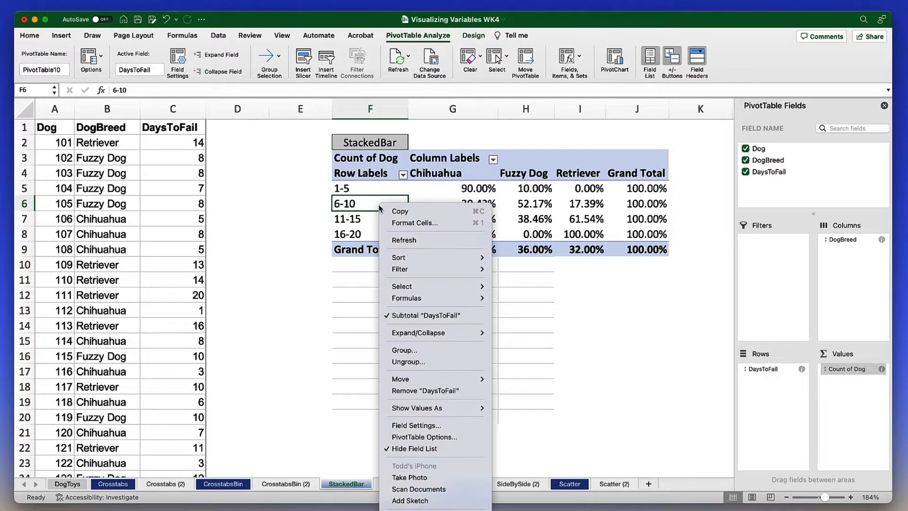
{"action": "mouse_move", "coordinate": [426, 349]}
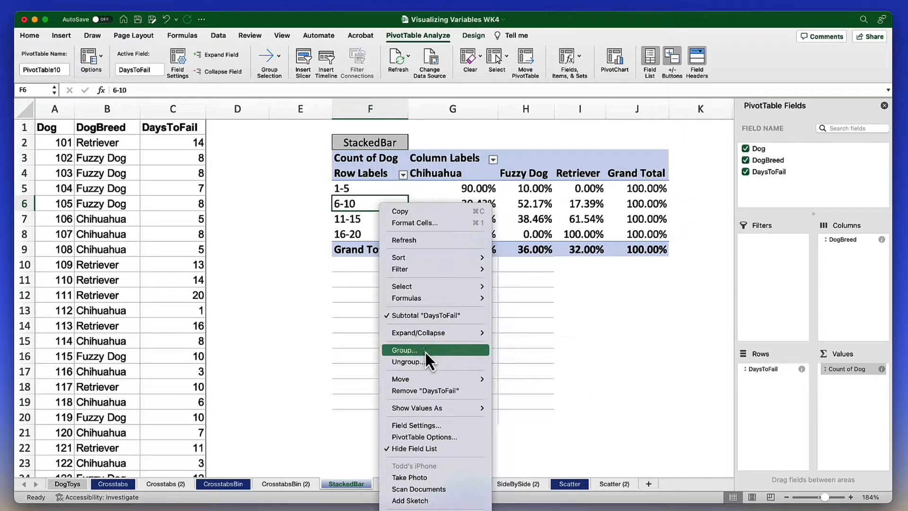
{"action": "left_click", "coordinate": [404, 350]}
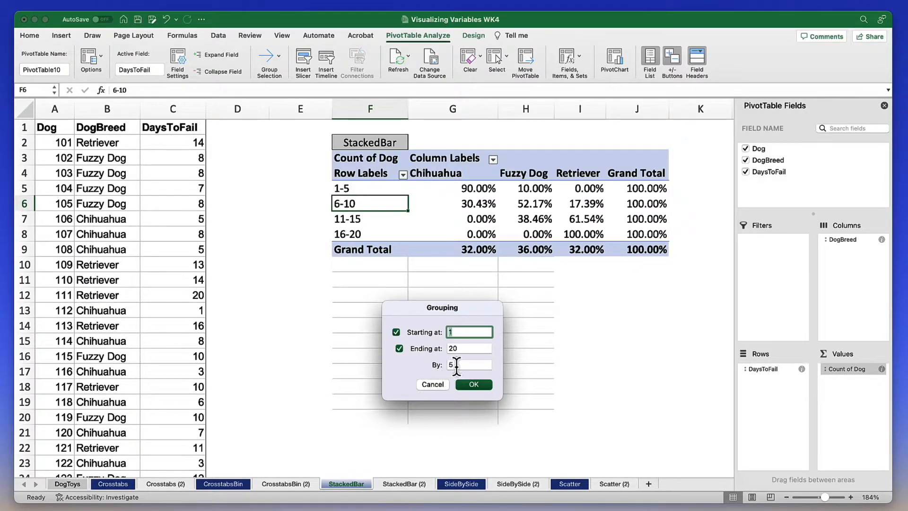
{"action": "left_click", "coordinate": [473, 384]}
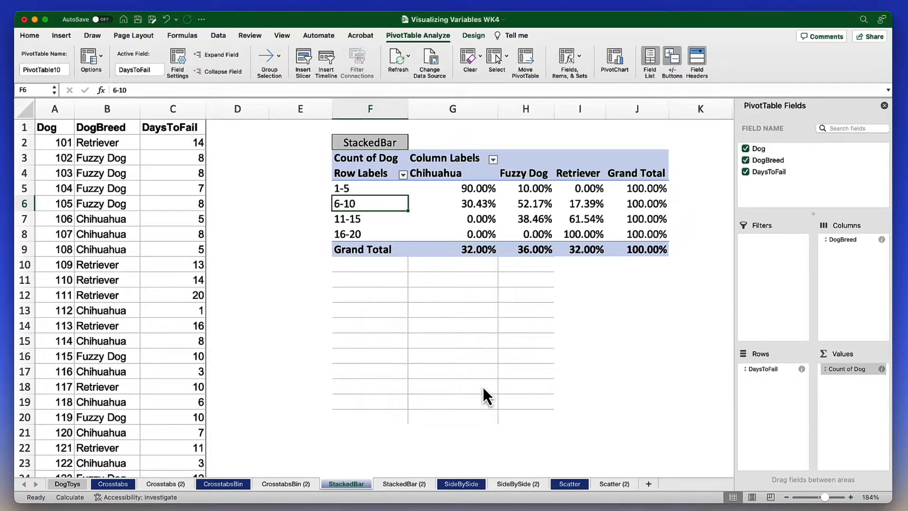
Inspect the Chihuahua percentages for the 6-10 and 16-20 bins, then bring up the Insert commands.
{"action": "left_click", "coordinate": [370, 218]}
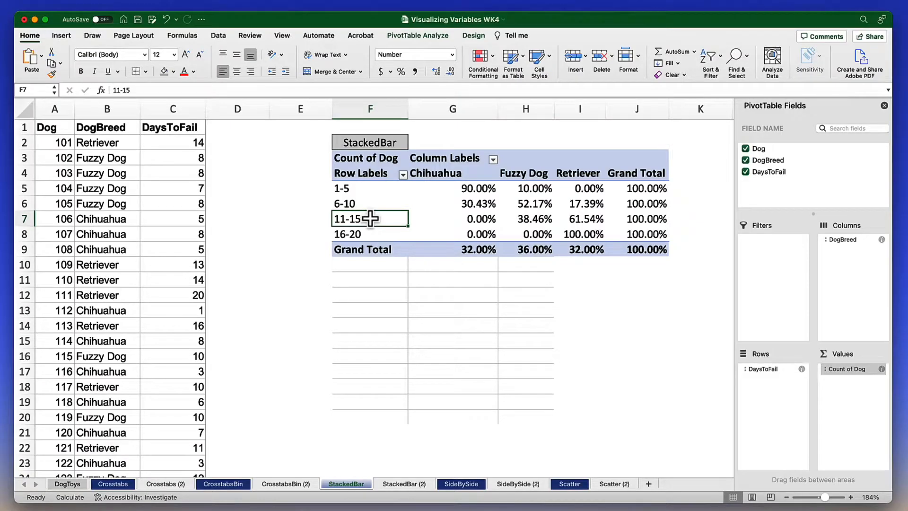
{"action": "left_click", "coordinate": [469, 204]}
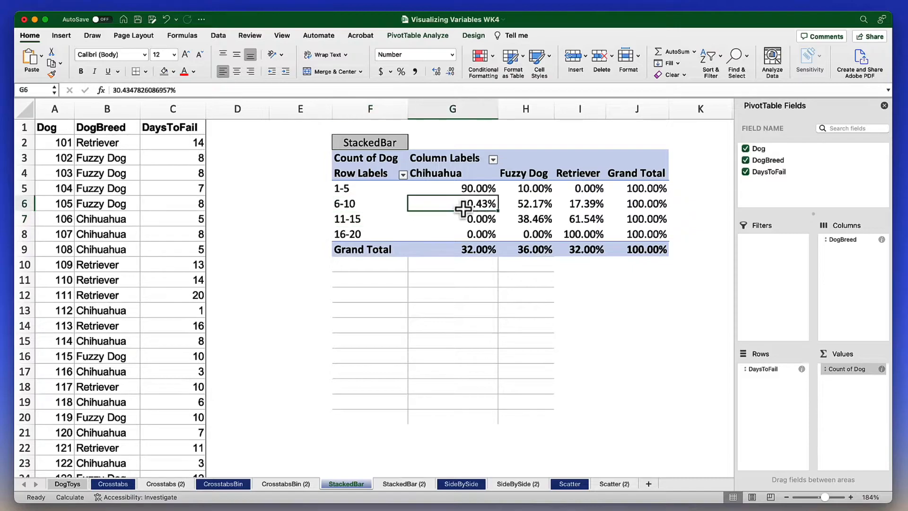
{"action": "left_click", "coordinate": [452, 234]}
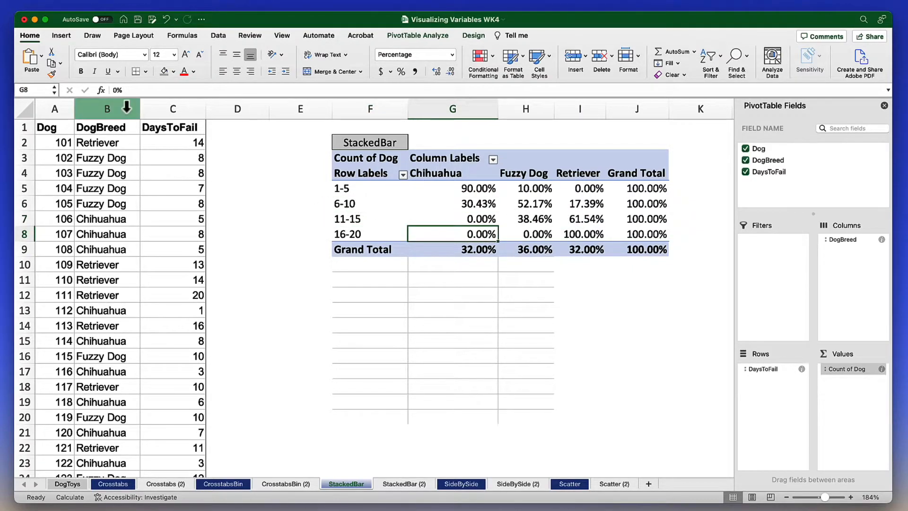
{"action": "left_click", "coordinate": [60, 35]}
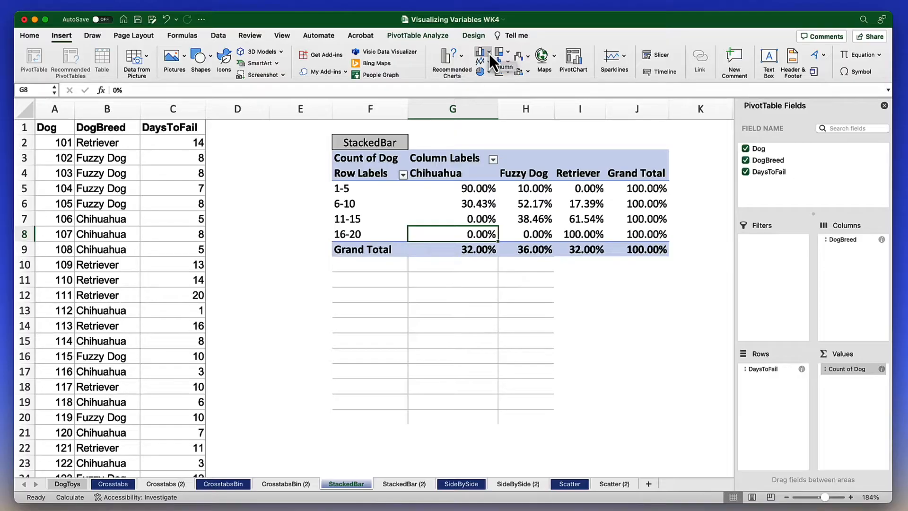
Insert a 2-D stacked column chart of the breed percentages per DaysToFail bin.
{"action": "left_click", "coordinate": [482, 56]}
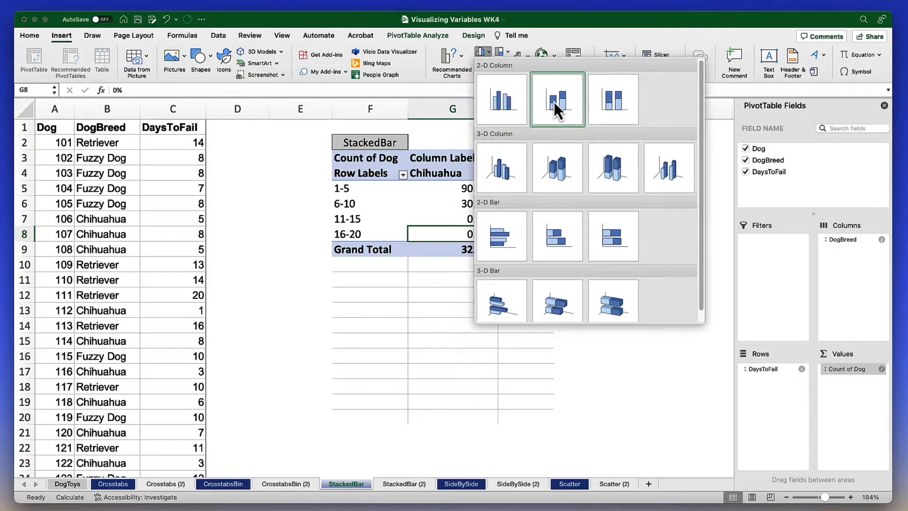
{"action": "mouse_move", "coordinate": [557, 99]}
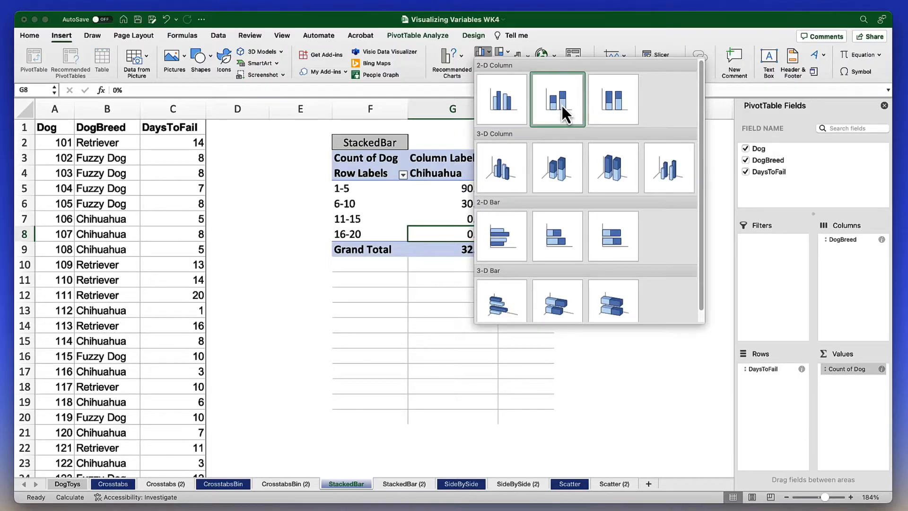
{"action": "left_click", "coordinate": [556, 99]}
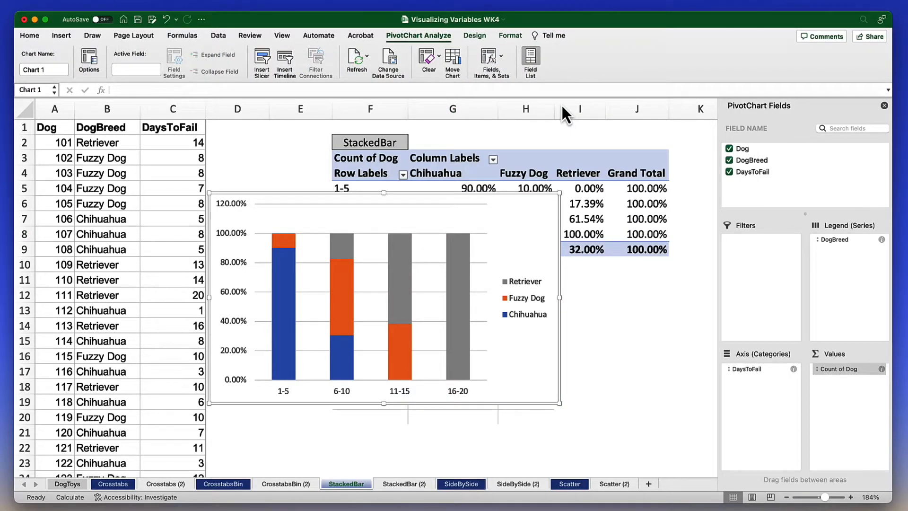
Drag the chart below the pivot table so all breed percentages stay visible.
{"action": "scroll", "scroll_direction": "down", "scroll_amount": 3}
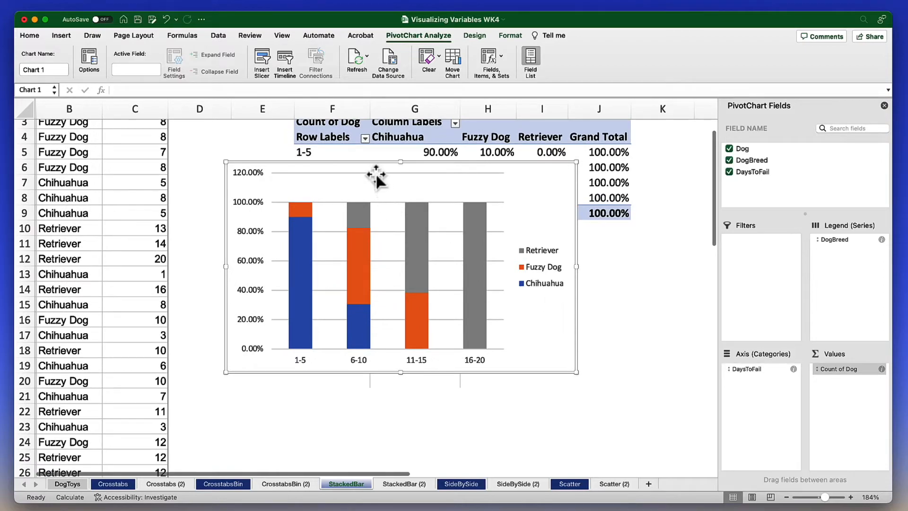
{"action": "left_click_drag", "start_coordinate": [377, 177], "coordinate": [433, 238]}
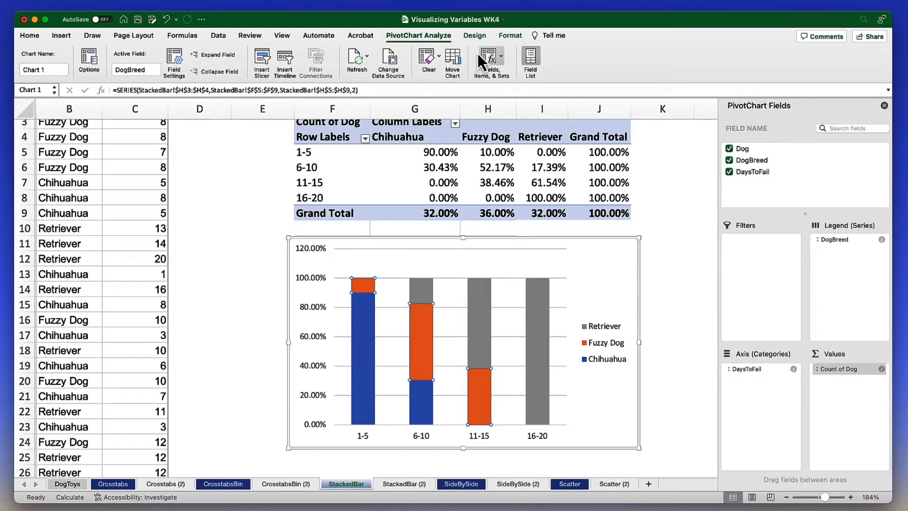
Apply the monochromatic blue palette from Change Colors after trying grey, then deselect the chart.
{"action": "left_click", "coordinate": [474, 35]}
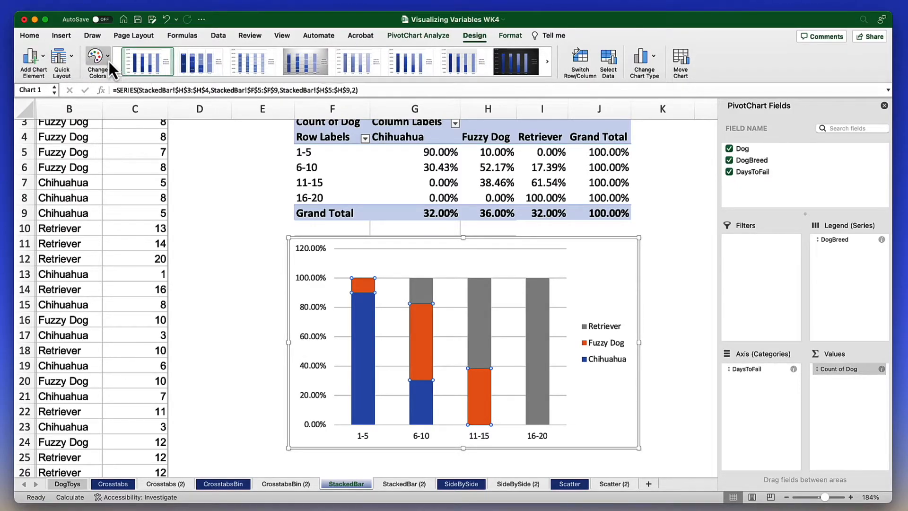
{"action": "left_click", "coordinate": [97, 63]}
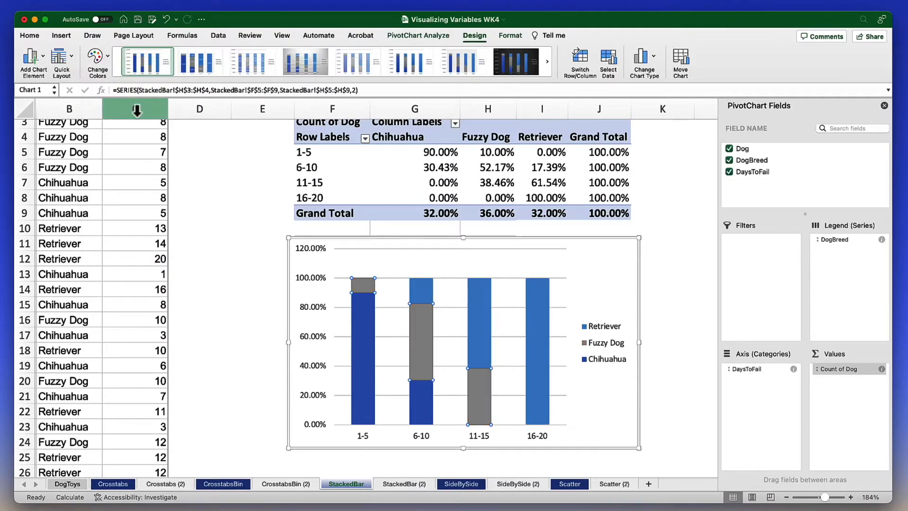
{"action": "left_click", "coordinate": [97, 61]}
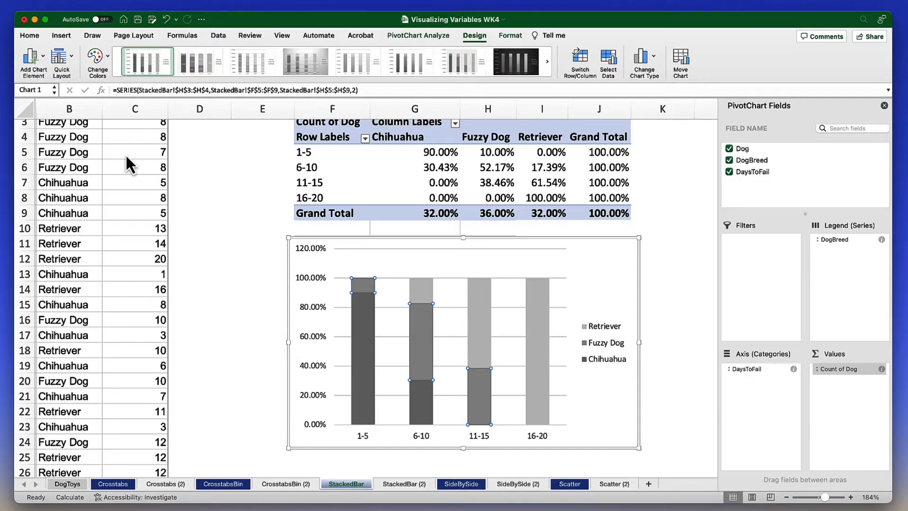
{"action": "left_click", "coordinate": [96, 60]}
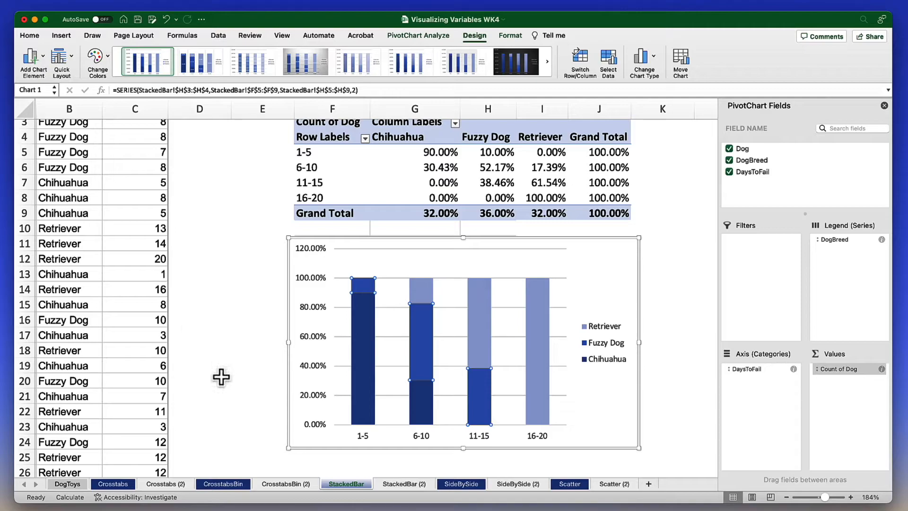
{"action": "left_click", "coordinate": [662, 428]}
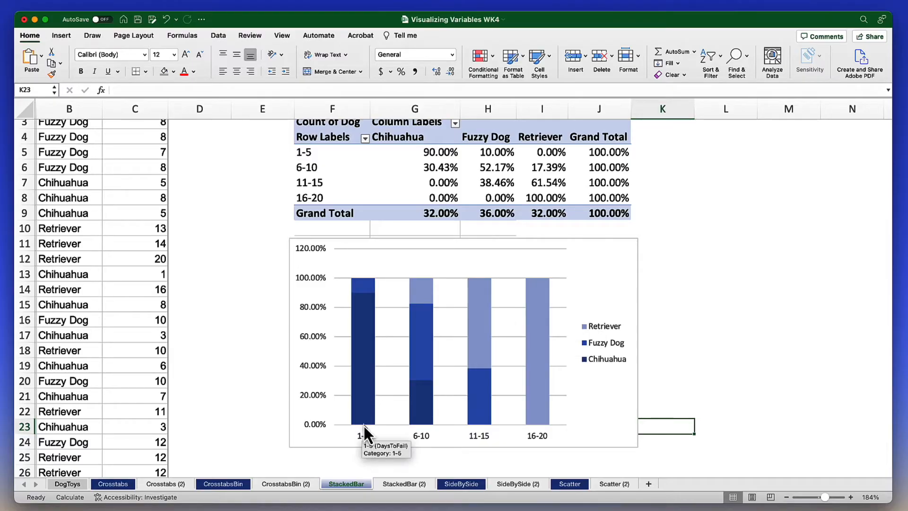
{"action": "mouse_move", "coordinate": [366, 422]}
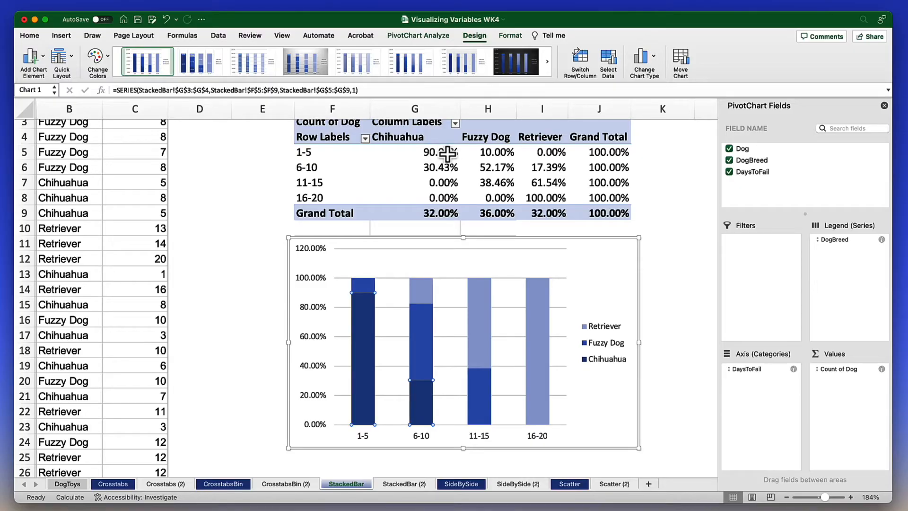
{"action": "mouse_move", "coordinate": [370, 324]}
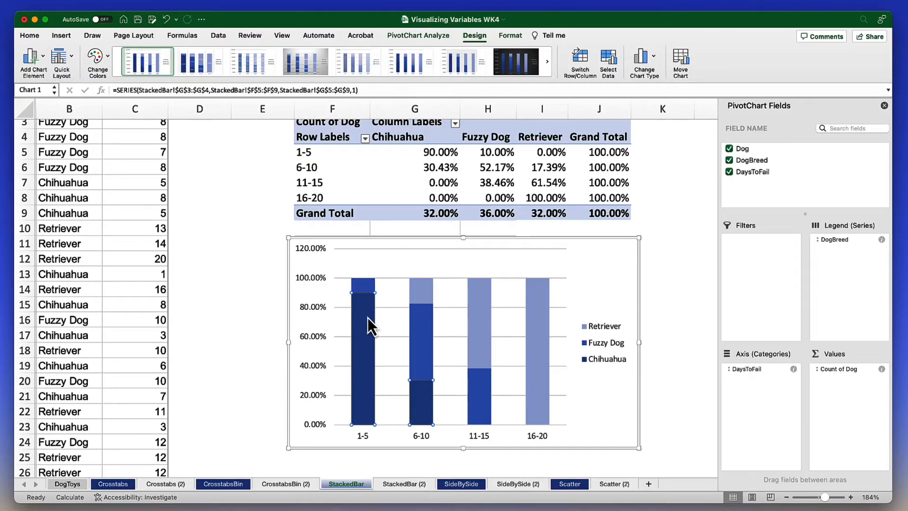
{"action": "mouse_move", "coordinate": [365, 327]}
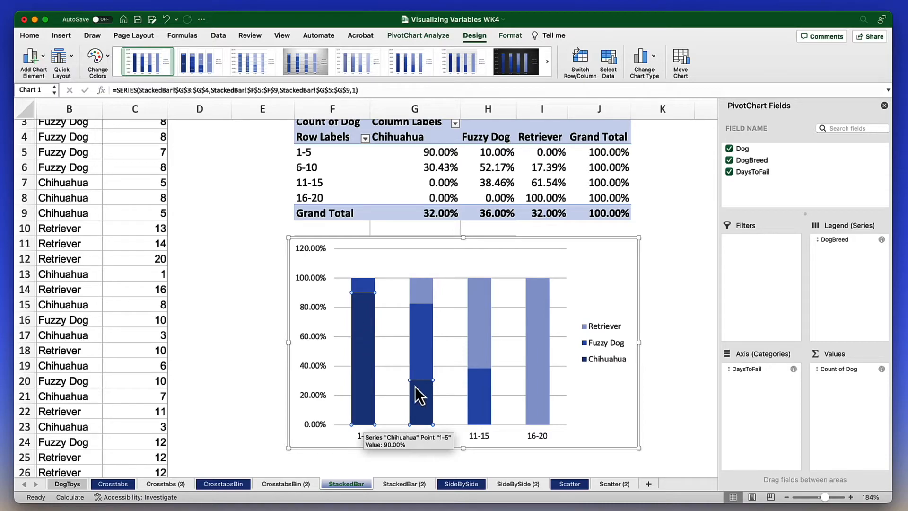
{"action": "mouse_move", "coordinate": [422, 411]}
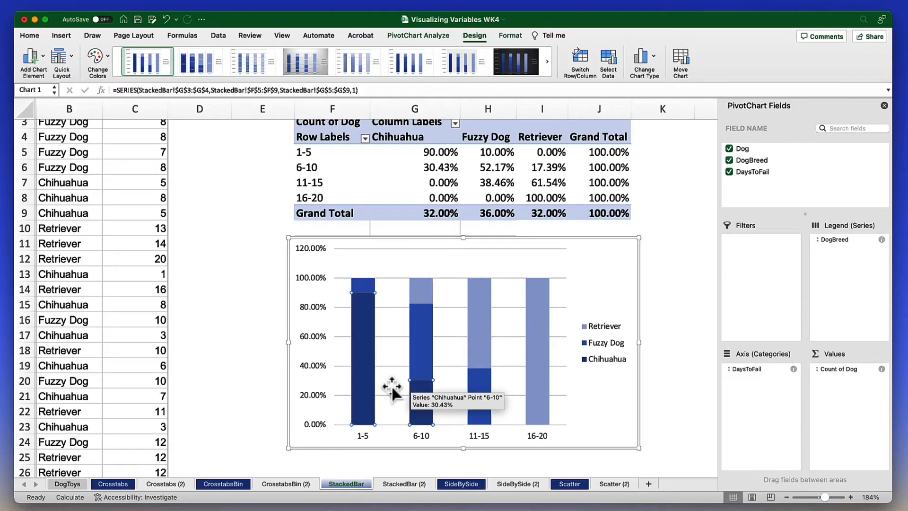
{"action": "mouse_move", "coordinate": [370, 376]}
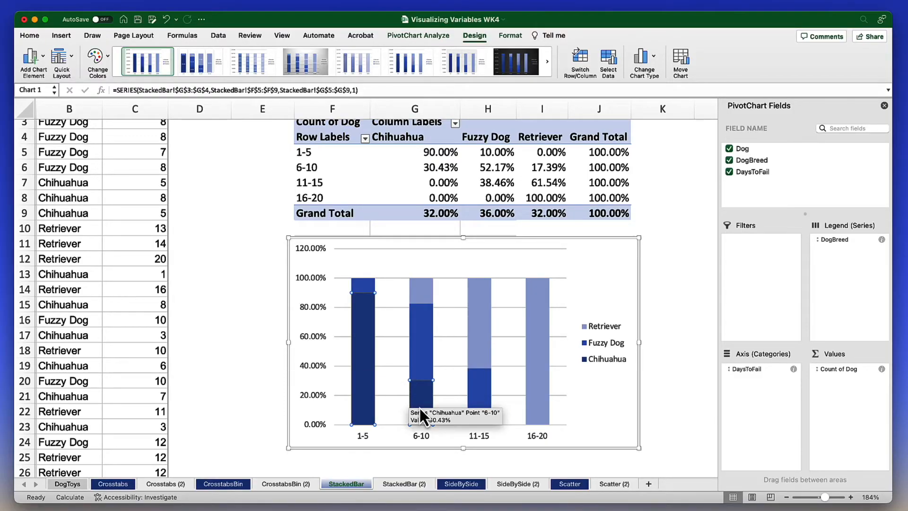
{"action": "mouse_move", "coordinate": [537, 342]}
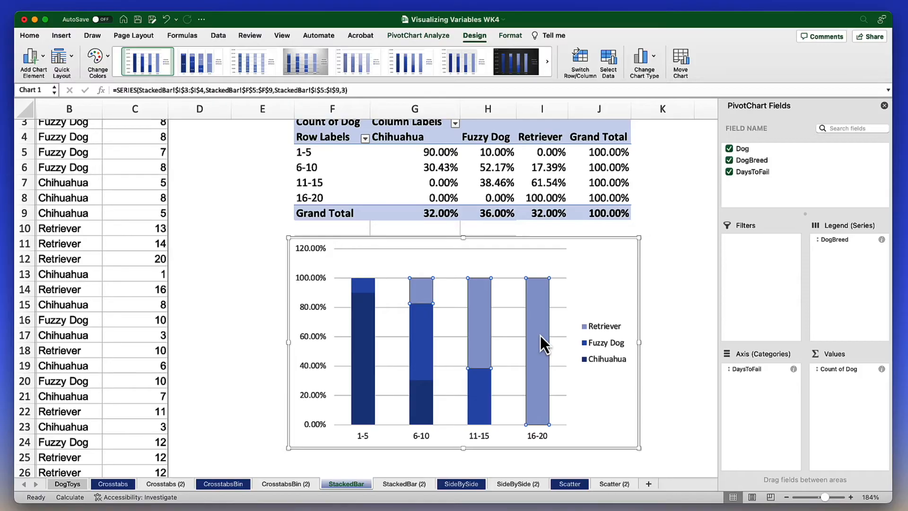
{"action": "mouse_move", "coordinate": [544, 300]}
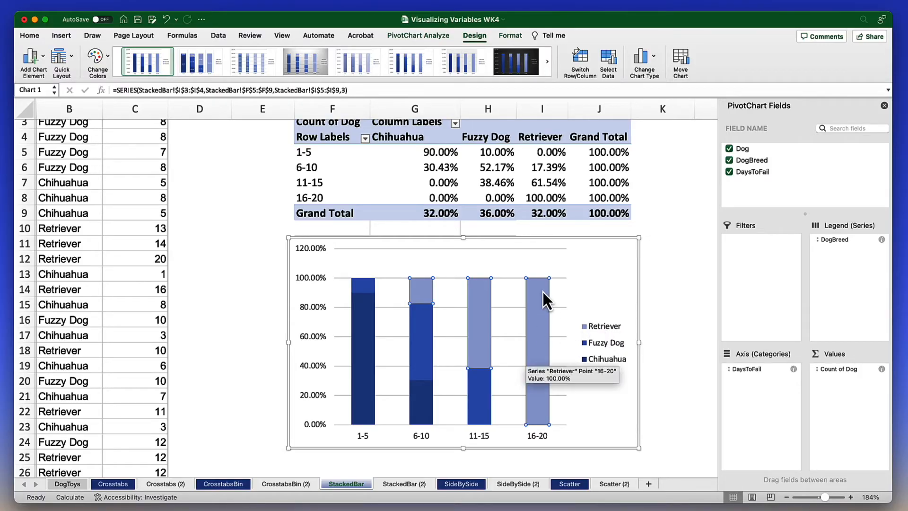
{"action": "mouse_move", "coordinate": [553, 440]}
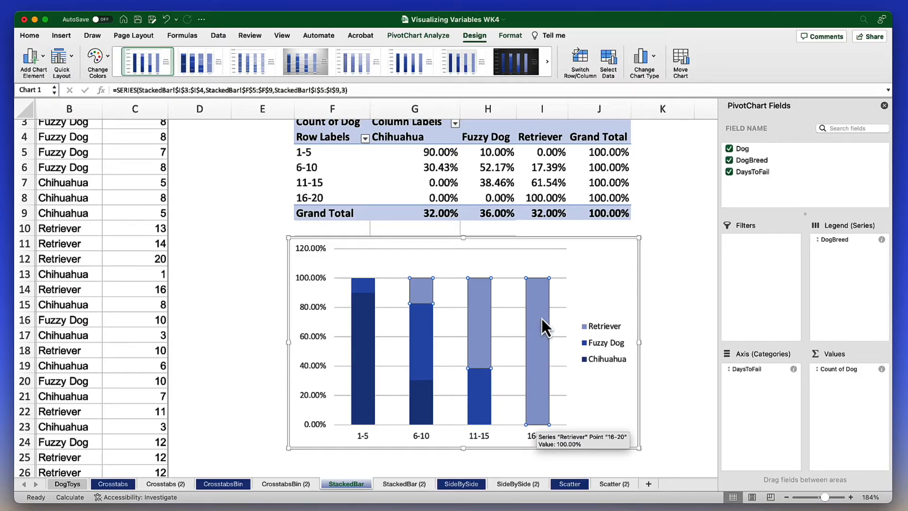
{"action": "mouse_move", "coordinate": [547, 305]}
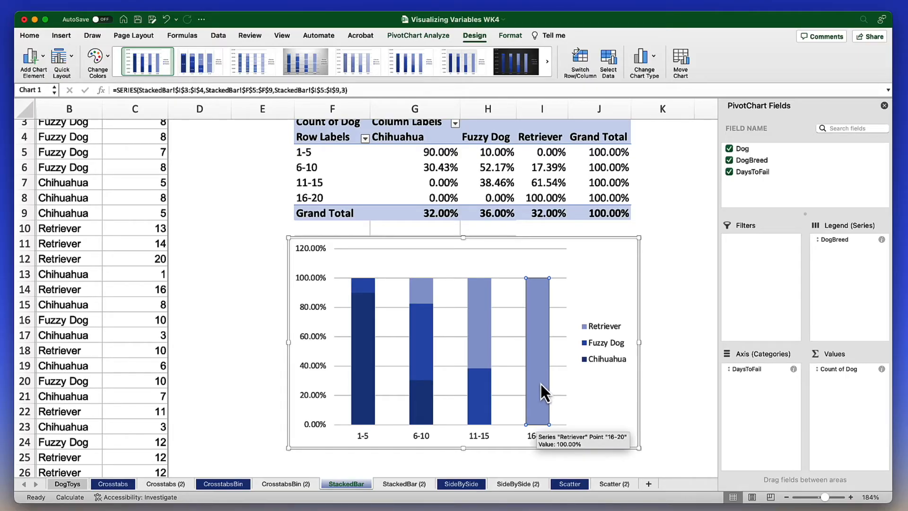
{"action": "mouse_move", "coordinate": [478, 341]}
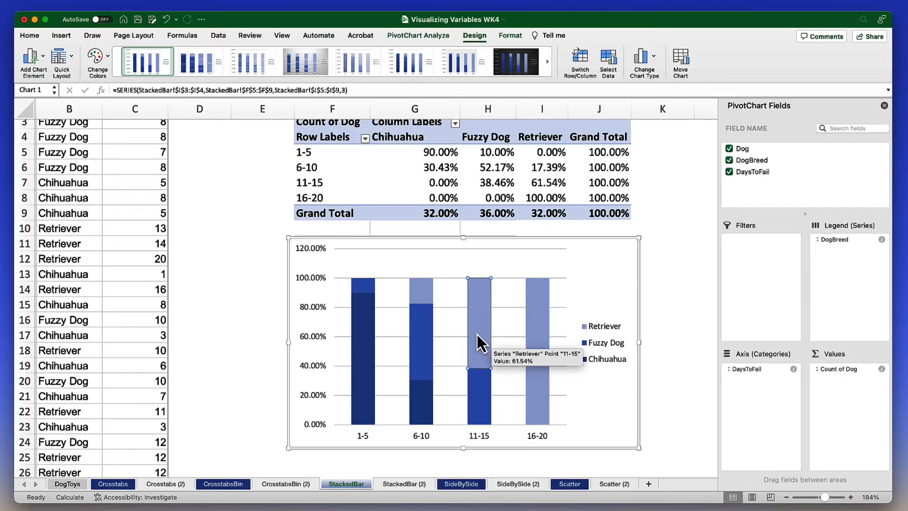
{"action": "mouse_move", "coordinate": [479, 310]}
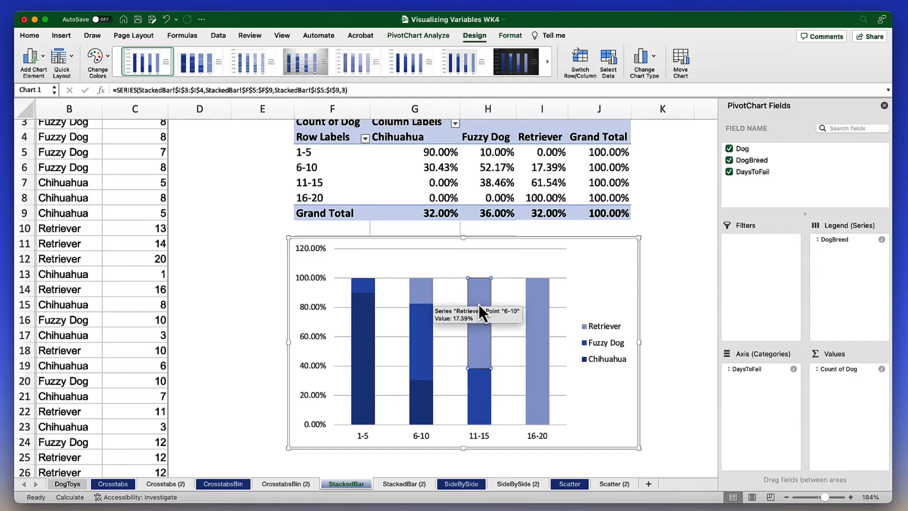
{"action": "mouse_move", "coordinate": [489, 435]}
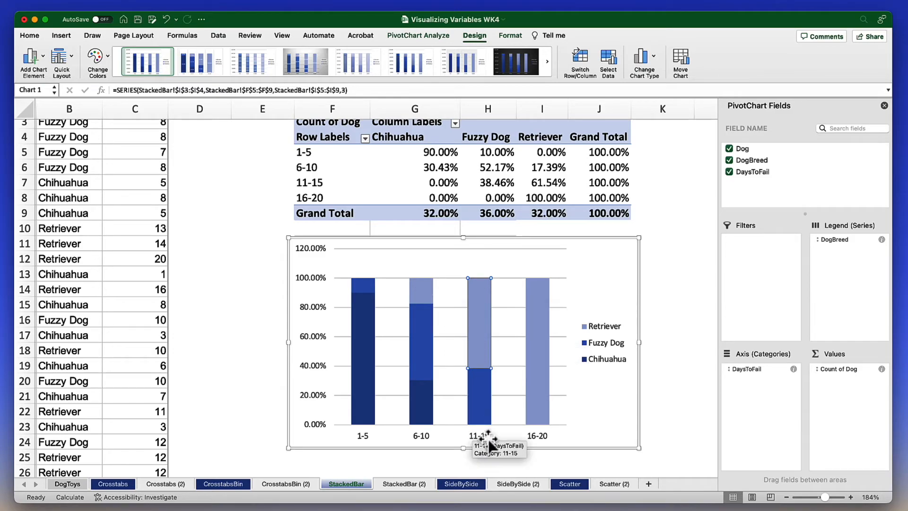
{"action": "mouse_move", "coordinate": [545, 435]}
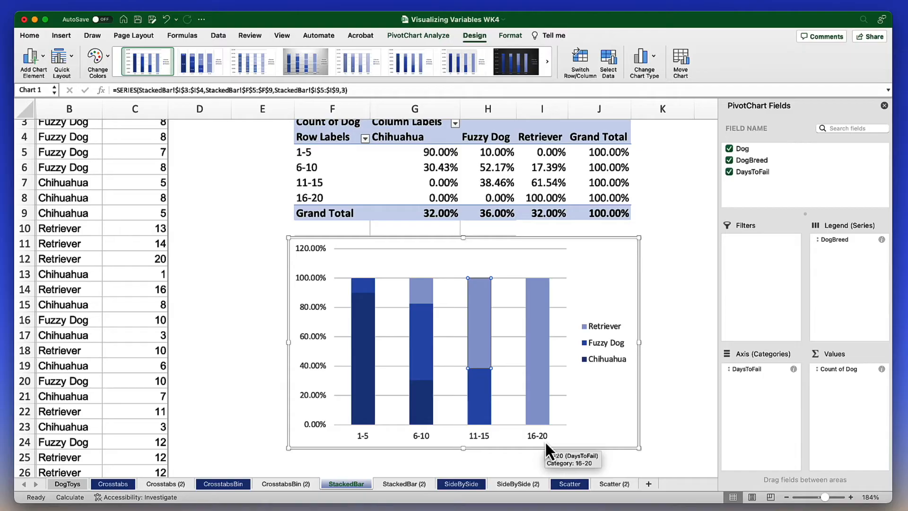